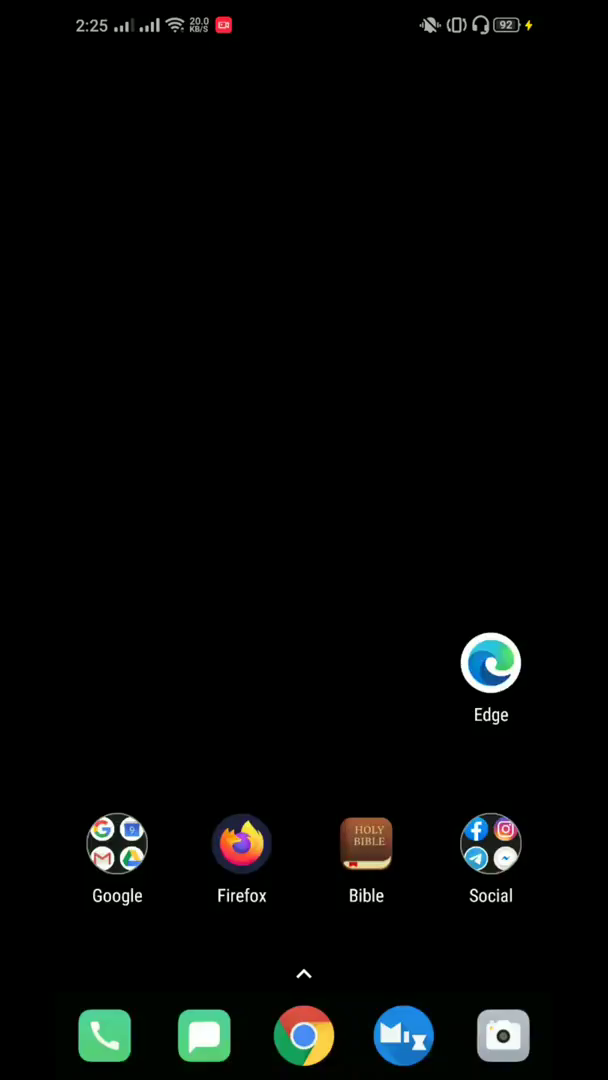
Step: Long-press the empty Nova home screen to show the Wallpapers, Widgets and Settings overview
{"action": "left_click", "coordinate": [117, 843]}
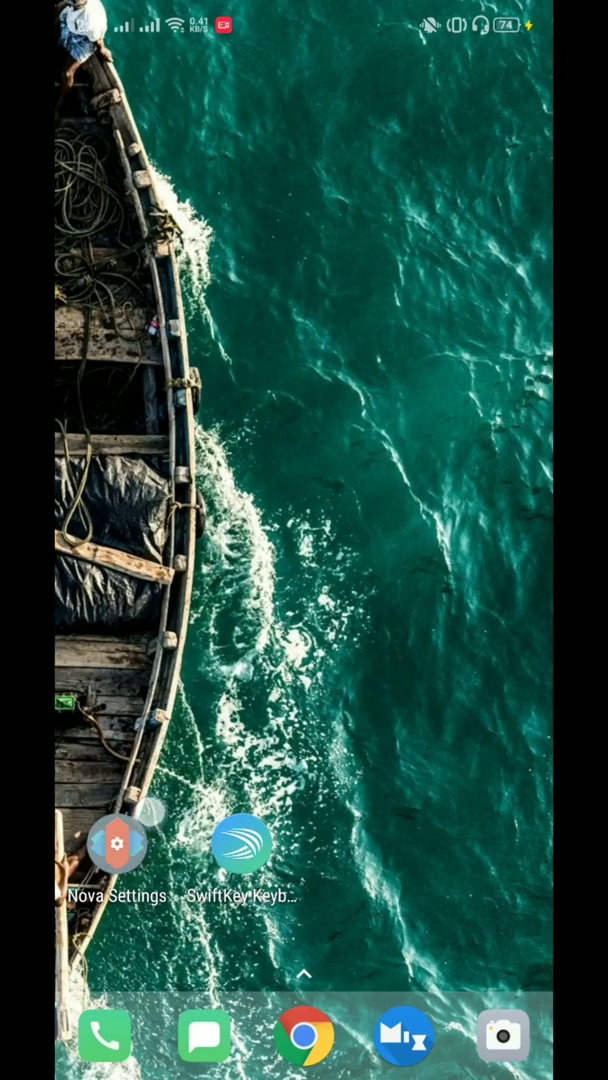
{"action": "left_click", "coordinate": [117, 843]}
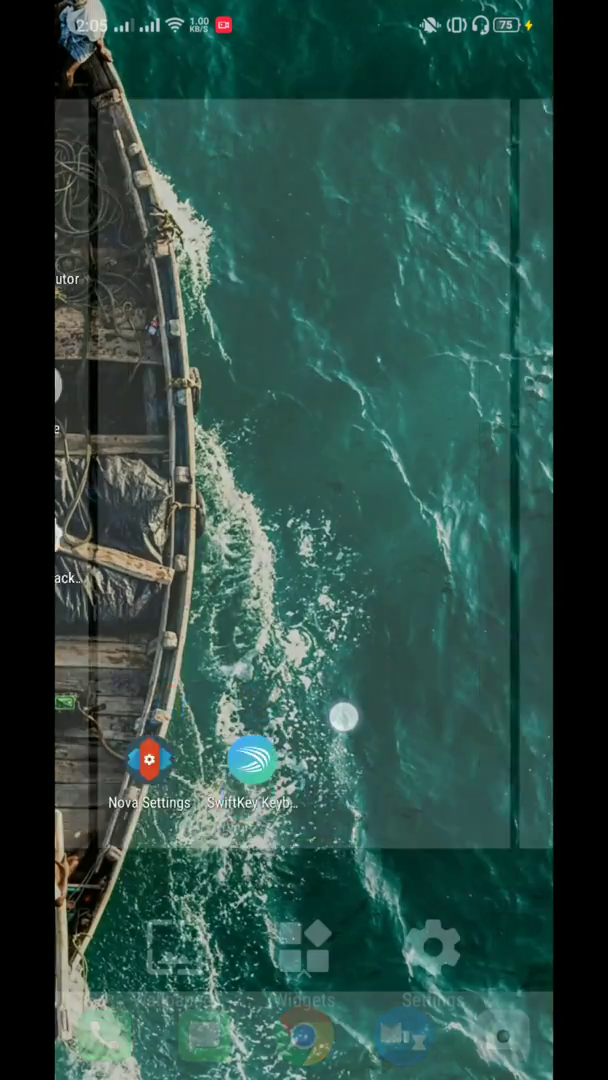
Step: Search Chrome for 'black wallpaper hd' and apply a black image as the home wallpaper
{"action": "left_click", "coordinate": [151, 760]}
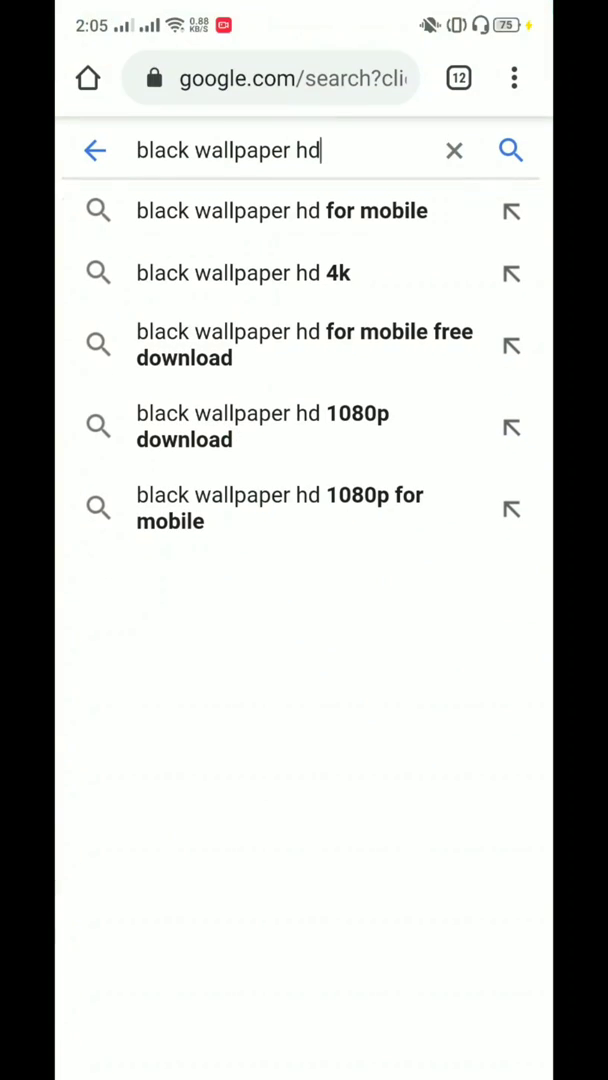
{"action": "left_click", "coordinate": [228, 150]}
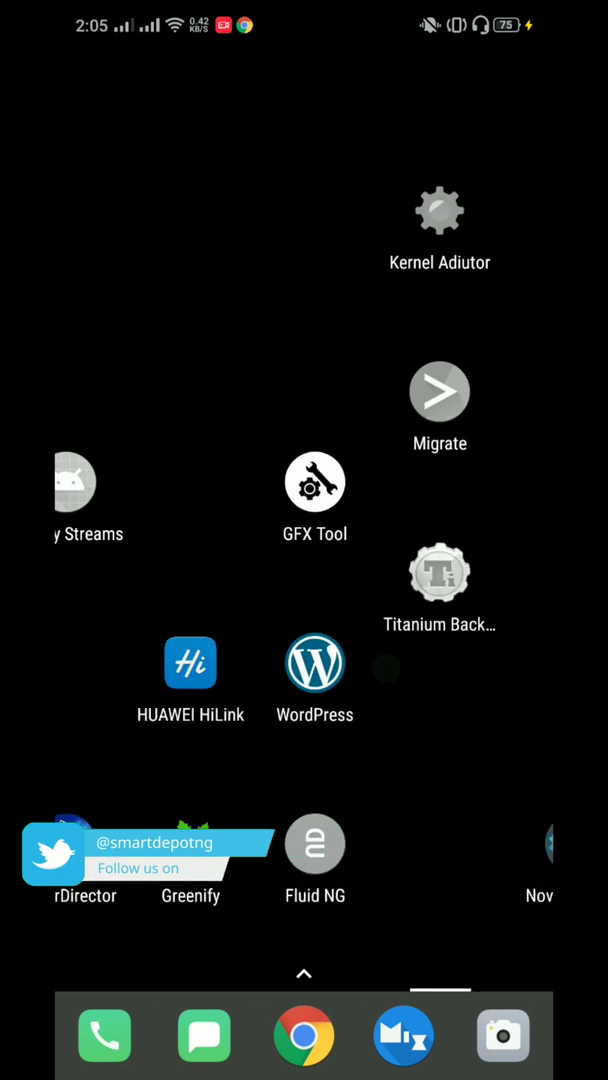
Step: View the still-light Nova app drawer, return home, and reopen the edit overview
{"action": "scroll", "scroll_direction": "left", "scroll_amount": 3}
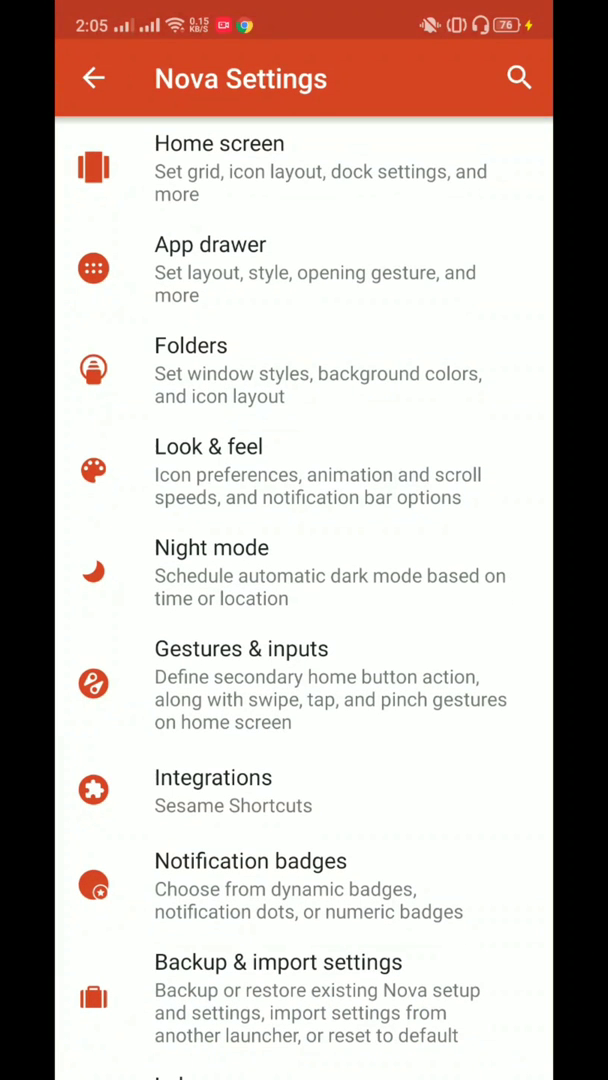
{"action": "left_click", "coordinate": [208, 446]}
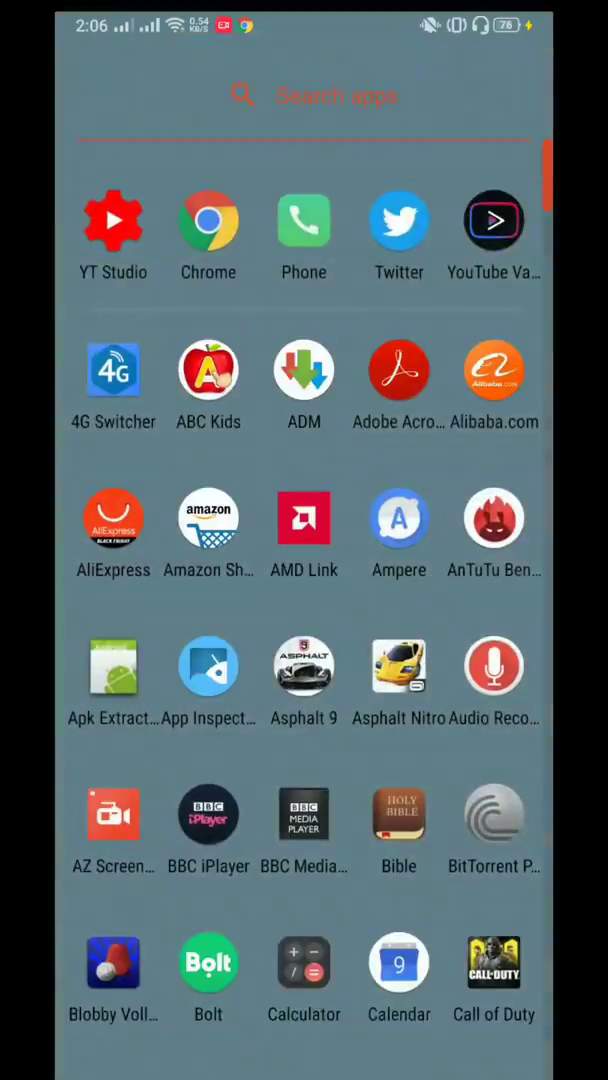
{"action": "scroll", "scroll_direction": "down", "scroll_amount": 3}
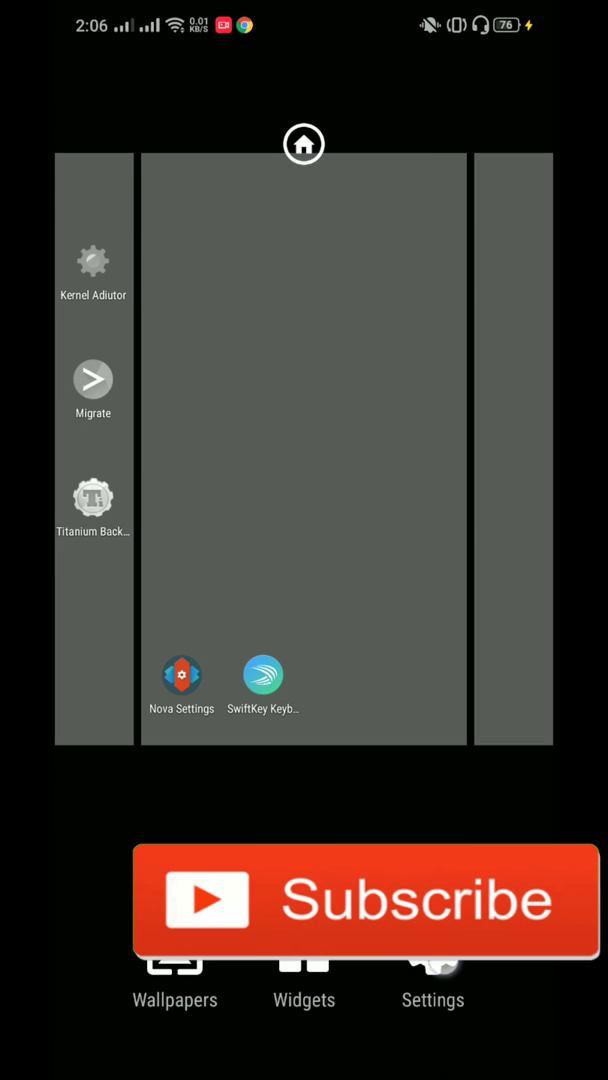
Step: Set Nova night mode background to pure black #000000 and switch night mode On
{"action": "left_click", "coordinate": [181, 673]}
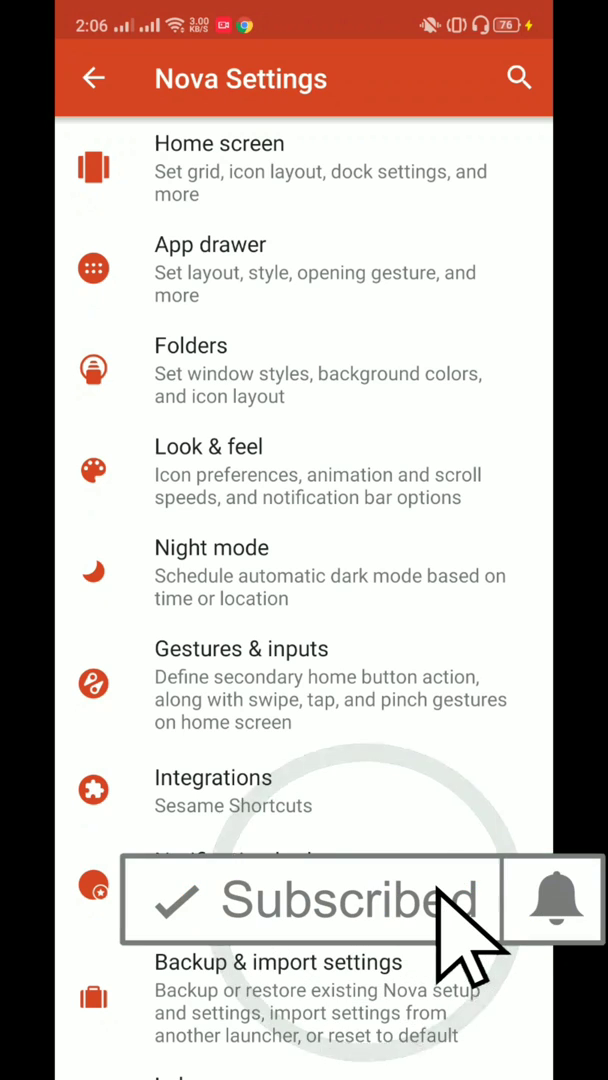
{"action": "left_click", "coordinate": [211, 547]}
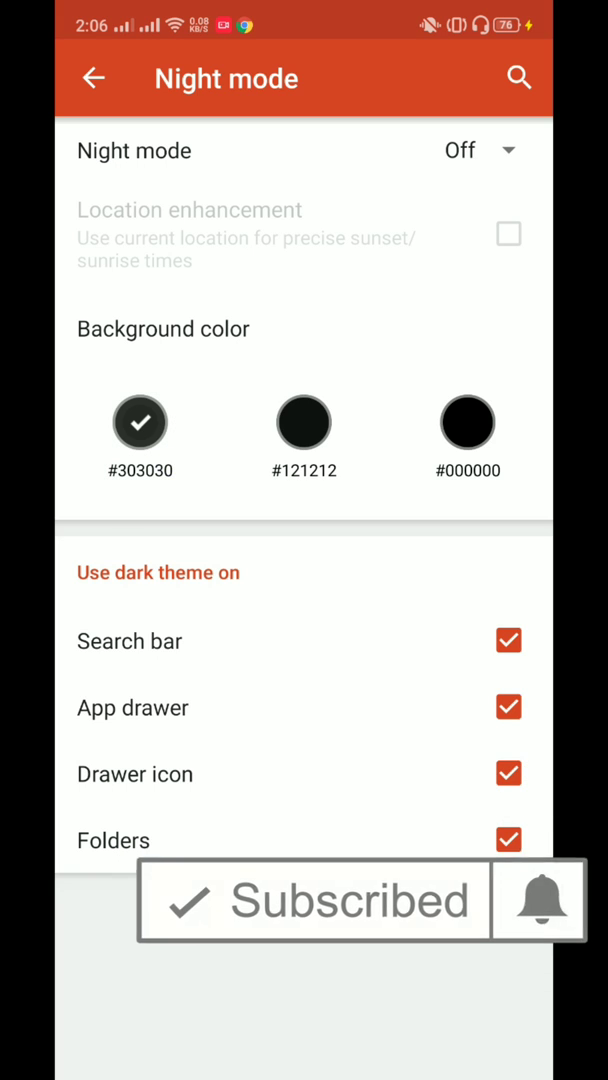
{"action": "left_click", "coordinate": [304, 422]}
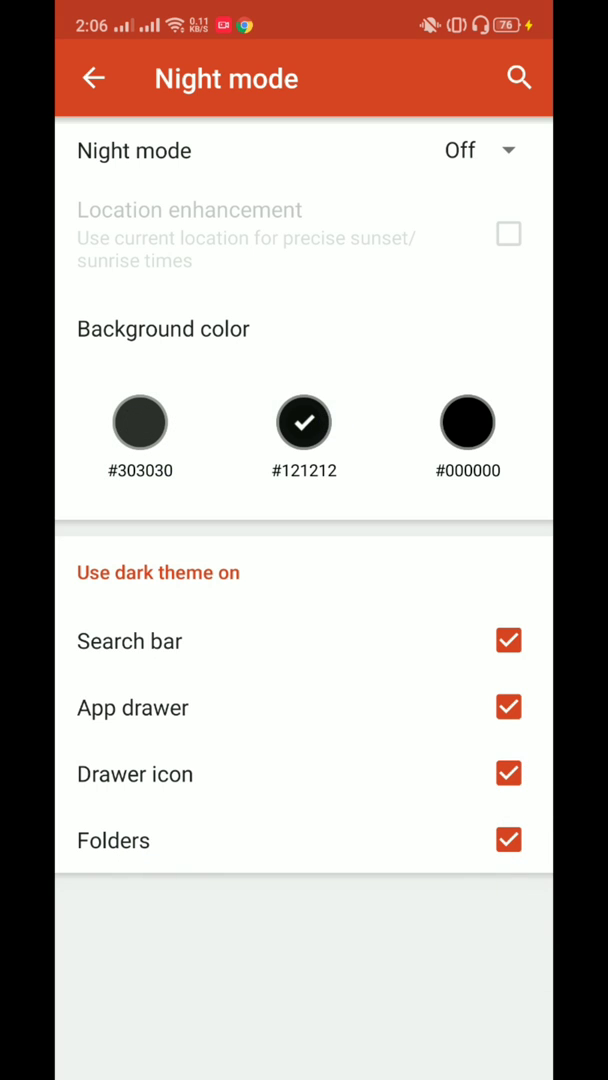
{"action": "left_click", "coordinate": [478, 150]}
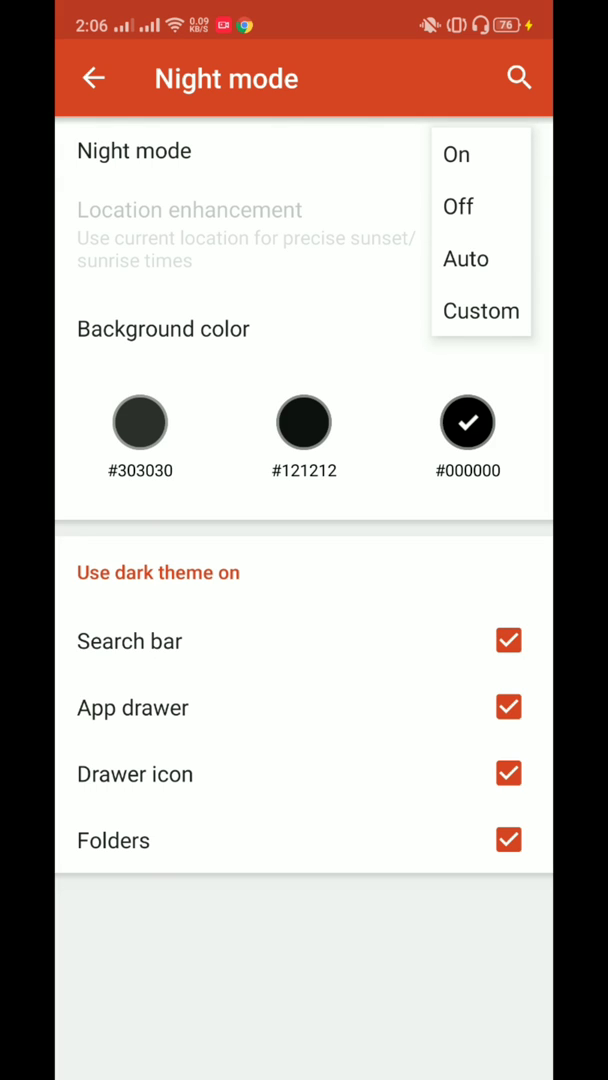
{"action": "left_click", "coordinate": [455, 154]}
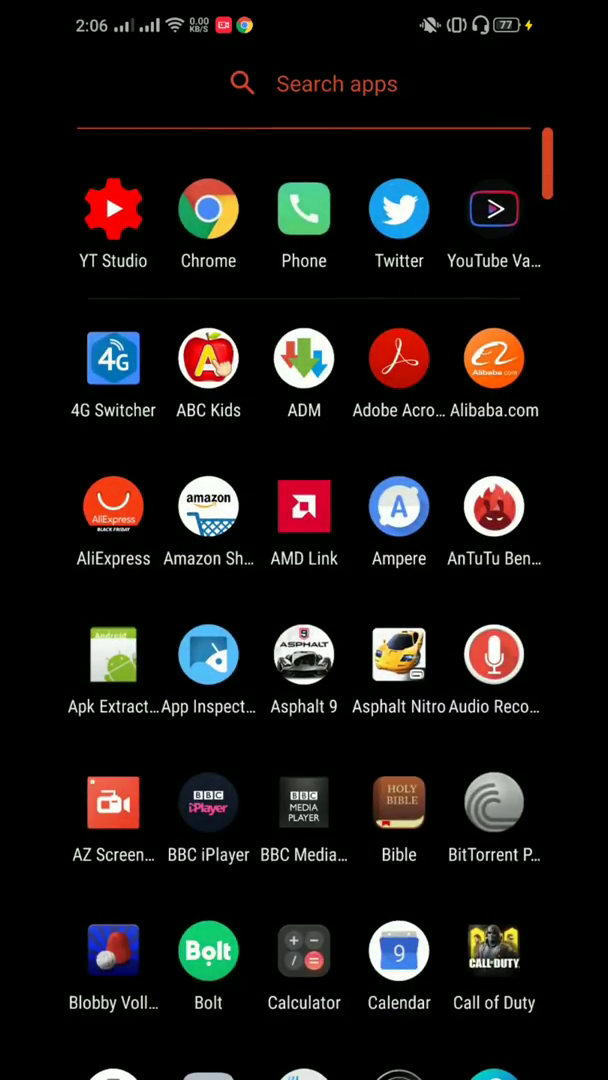
Step: Open chrome://flags in Chrome with SwiftKey's quick options menu showing
{"action": "scroll", "scroll_direction": "down", "scroll_amount": 3}
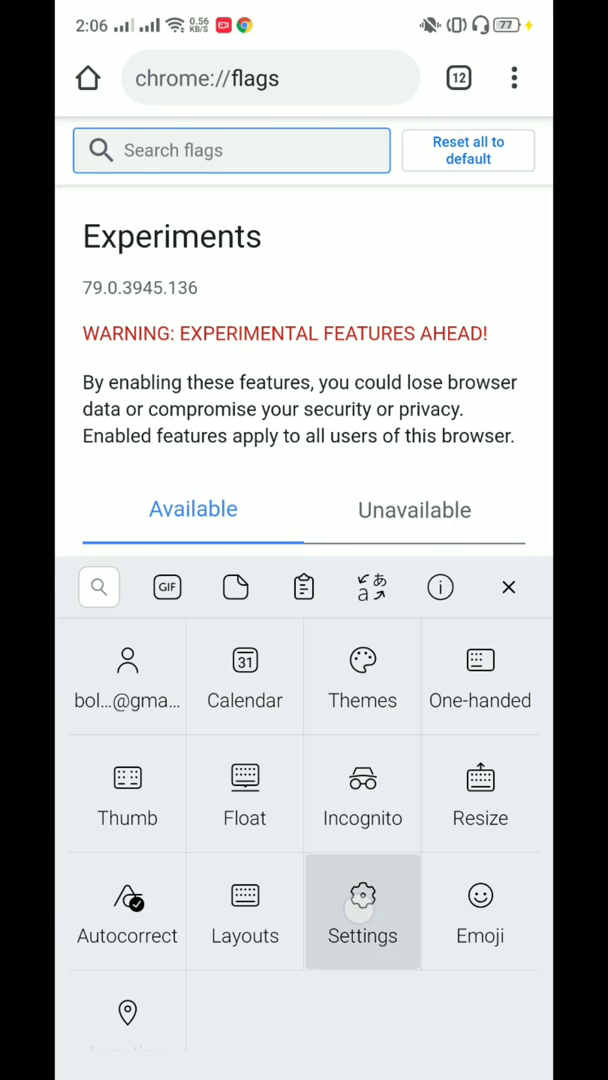
Step: Apply SwiftKey's black High Contrast theme from Themes, then return to Chrome flags
{"action": "left_click", "coordinate": [363, 911]}
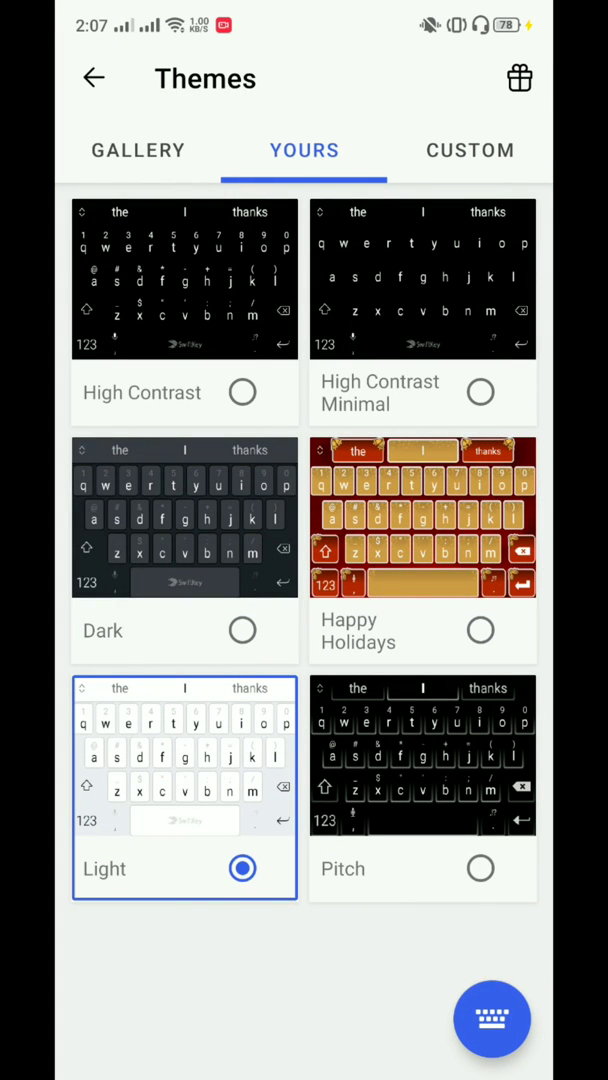
{"action": "left_click", "coordinate": [184, 280]}
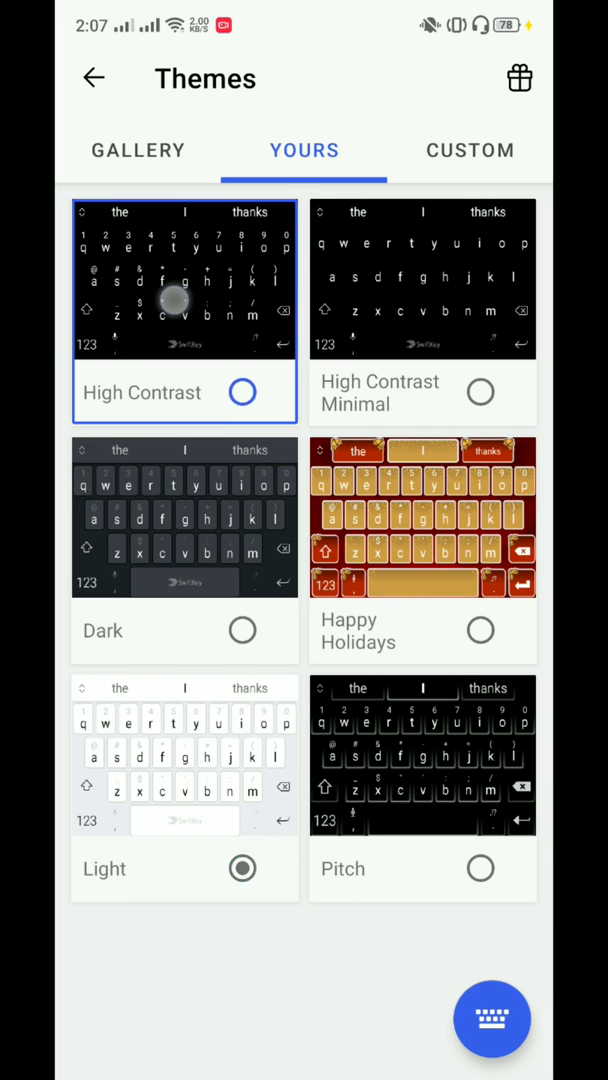
{"action": "left_click", "coordinate": [242, 391]}
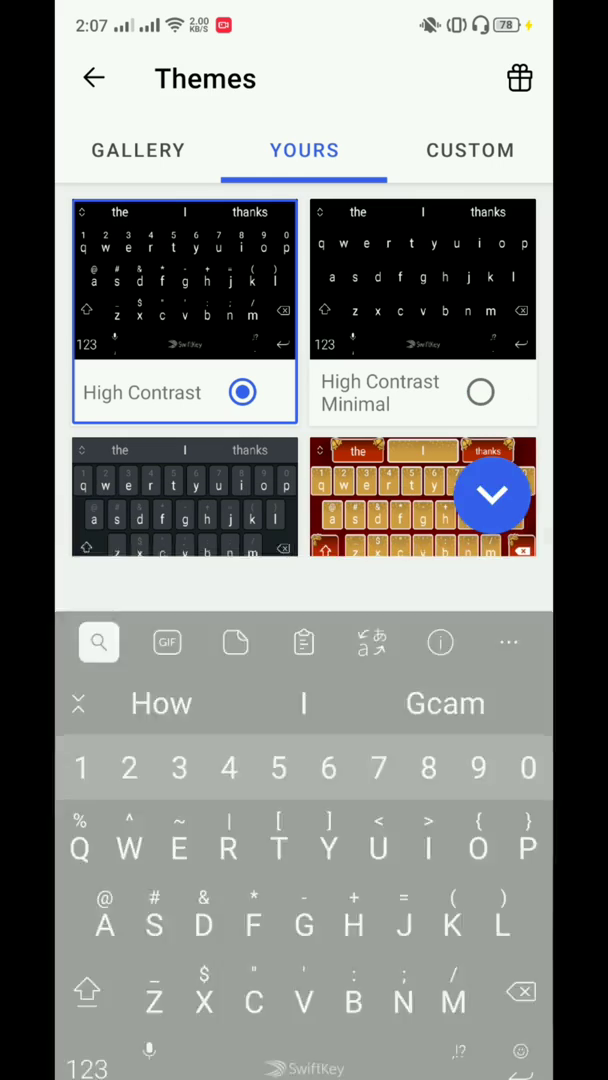
{"action": "left_click", "coordinate": [92, 78]}
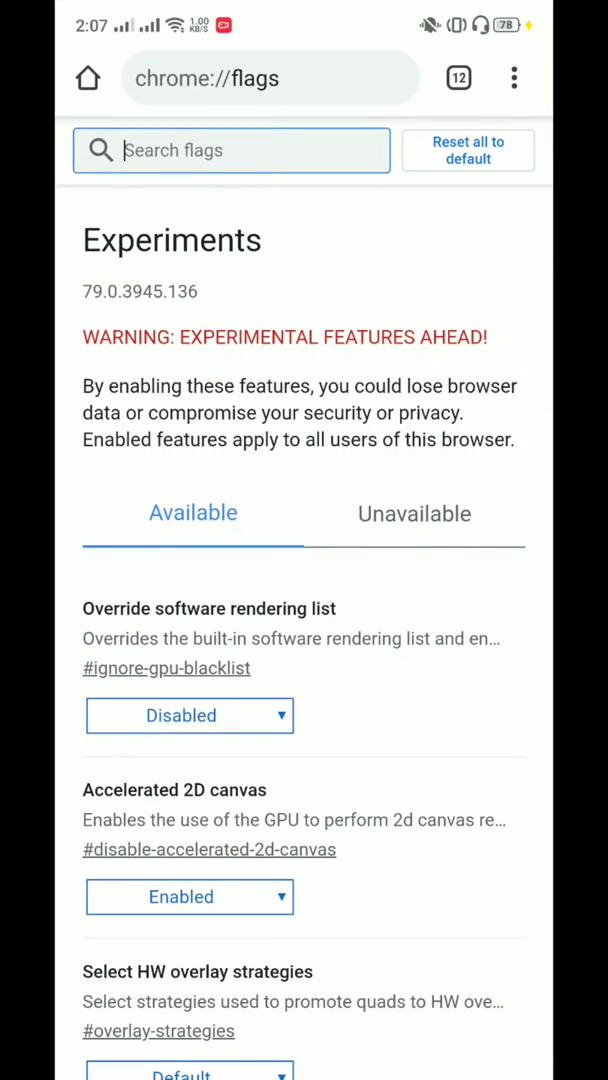
Step: Search flags for 'Dark', enable Force Dark Mode for Web Contents, relaunch, and open a page
{"action": "left_click", "coordinate": [231, 150]}
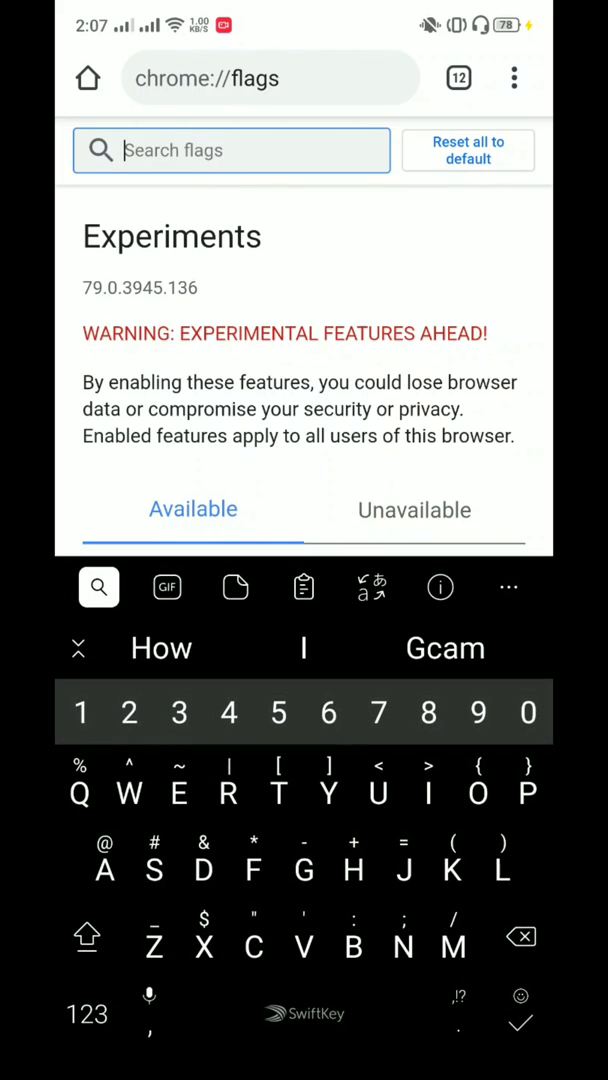
{"action": "type", "text": "D"}
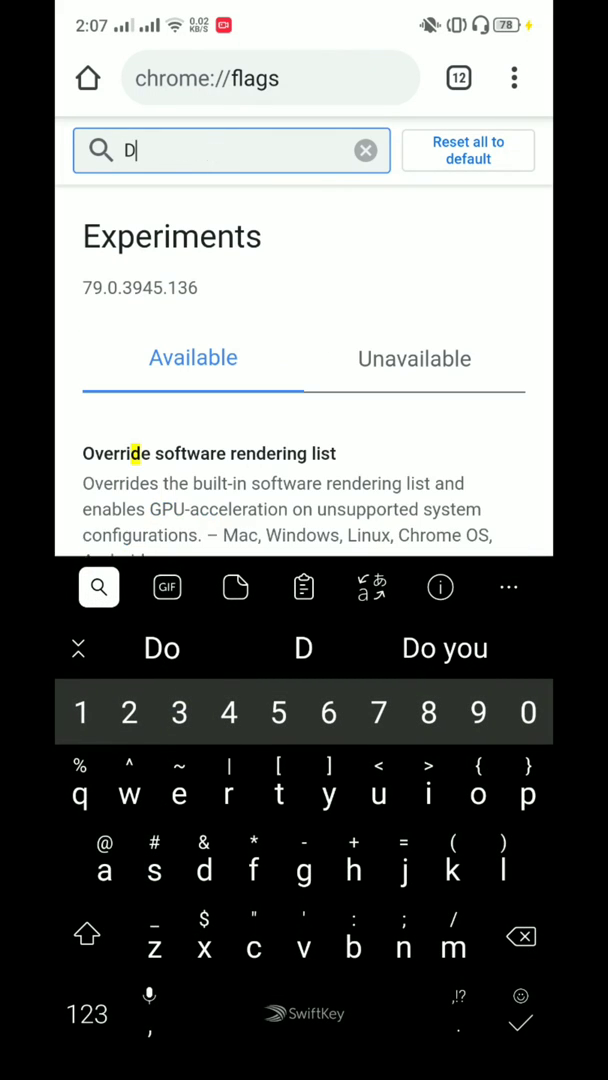
{"action": "type", "text": "a"}
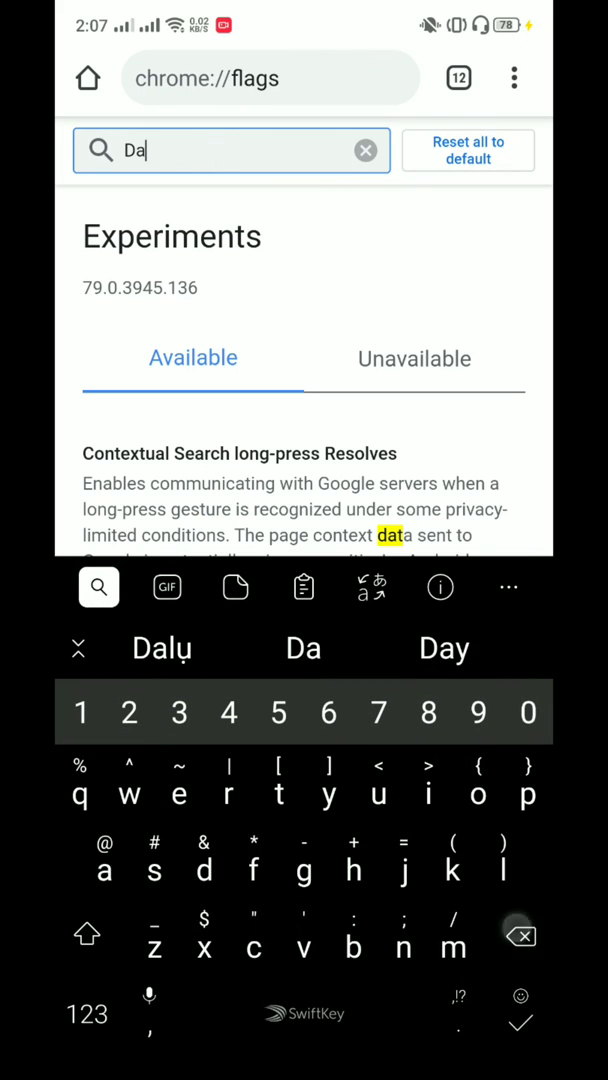
{"action": "type", "text": "rk"}
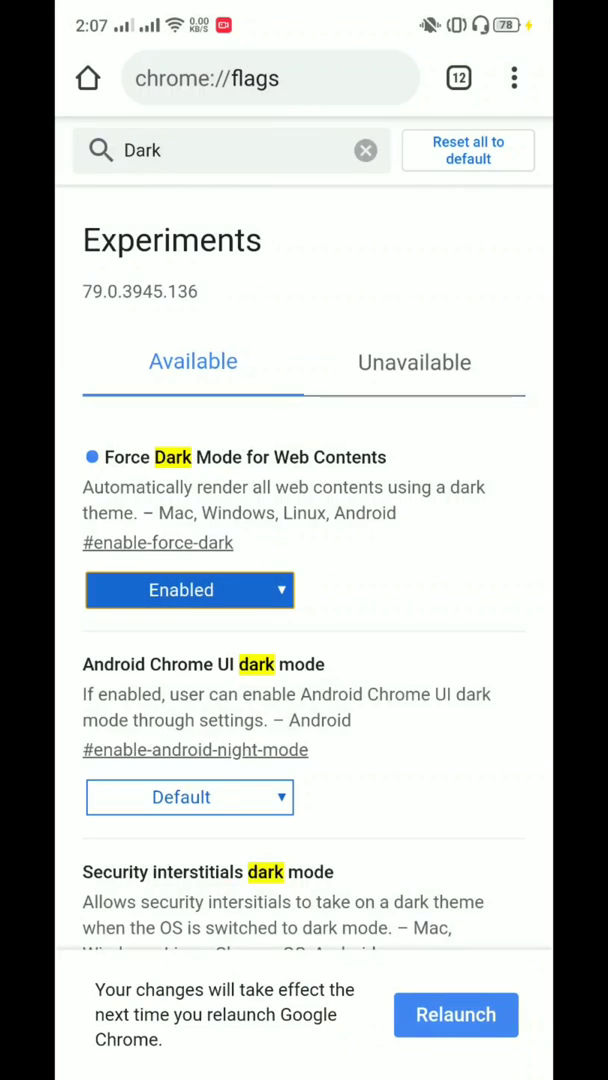
{"action": "left_click", "coordinate": [366, 150]}
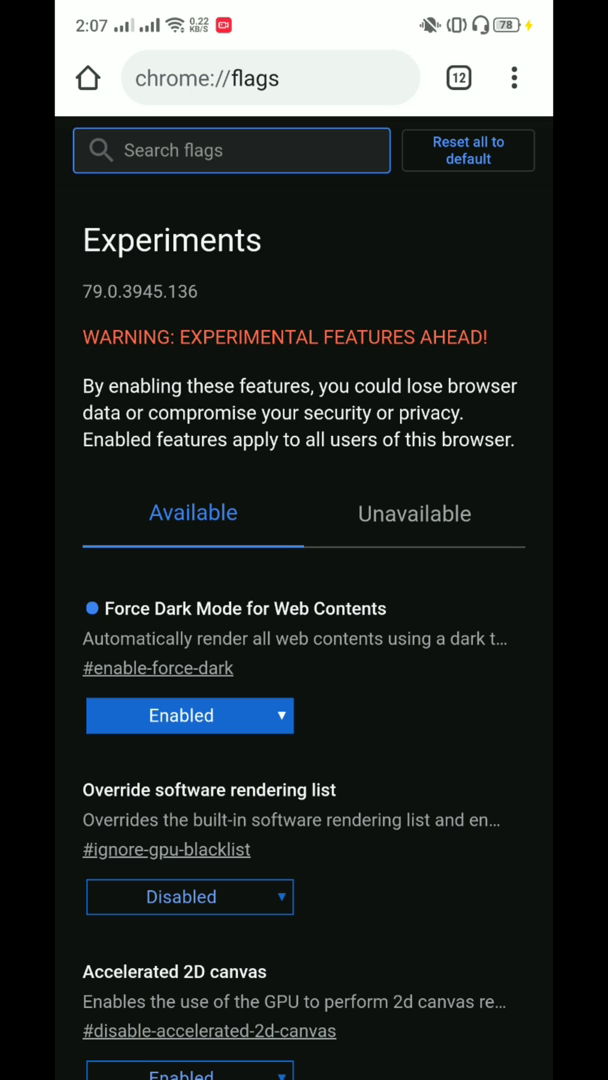
{"action": "left_click", "coordinate": [458, 77]}
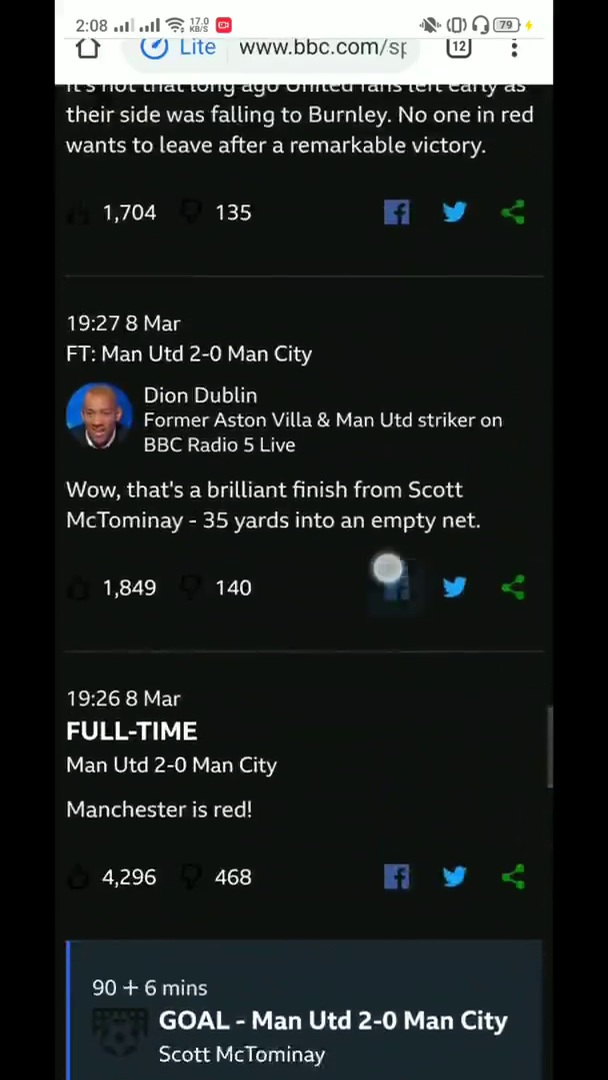
Step: Search the dark Nova app drawer and launch the phone's Settings app
{"action": "scroll", "scroll_direction": "down", "scroll_amount": 3}
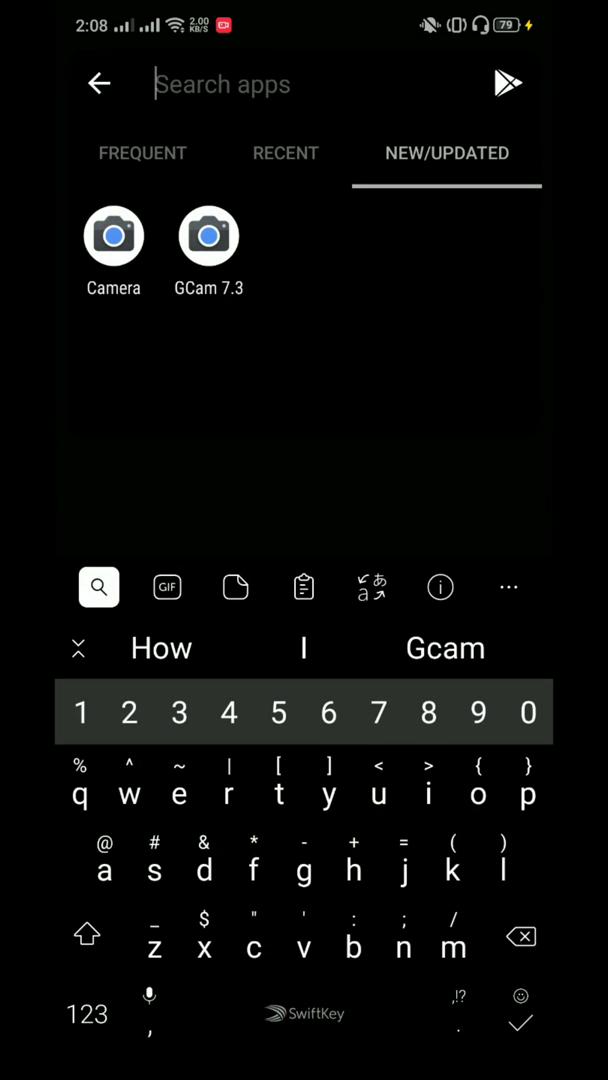
{"action": "type", "text": "g"}
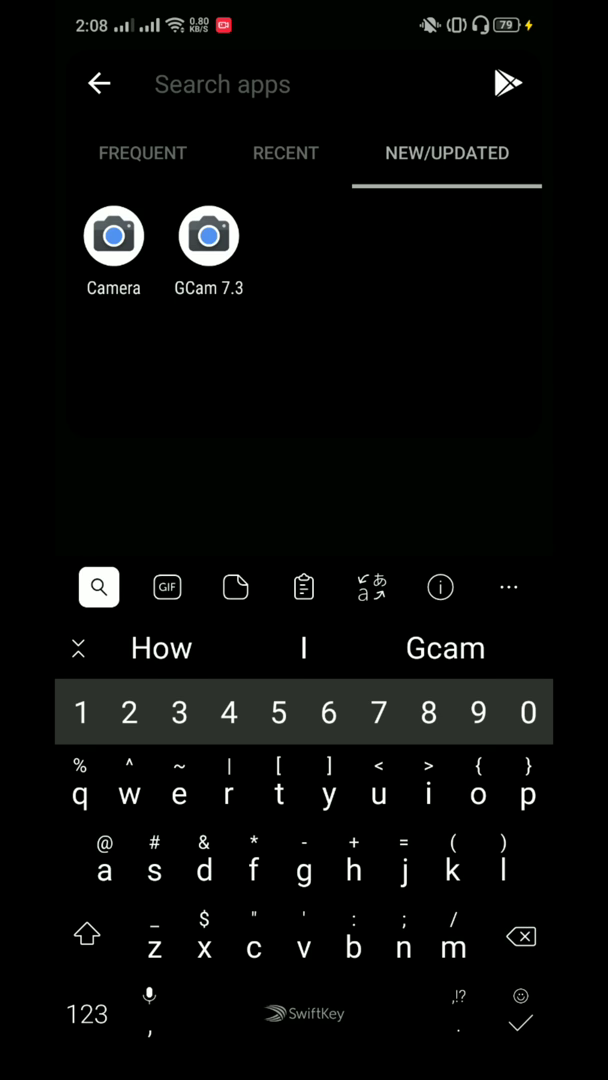
{"action": "left_click", "coordinate": [98, 83]}
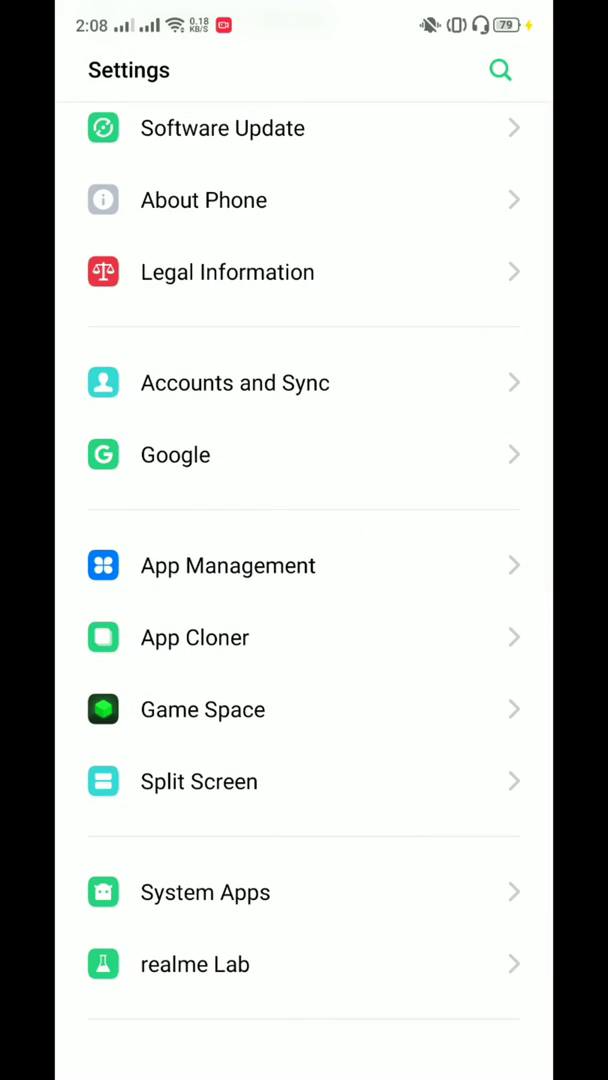
Step: Enable Android Dark Mode under Display, then go back to the home screen
{"action": "left_click", "coordinate": [195, 964]}
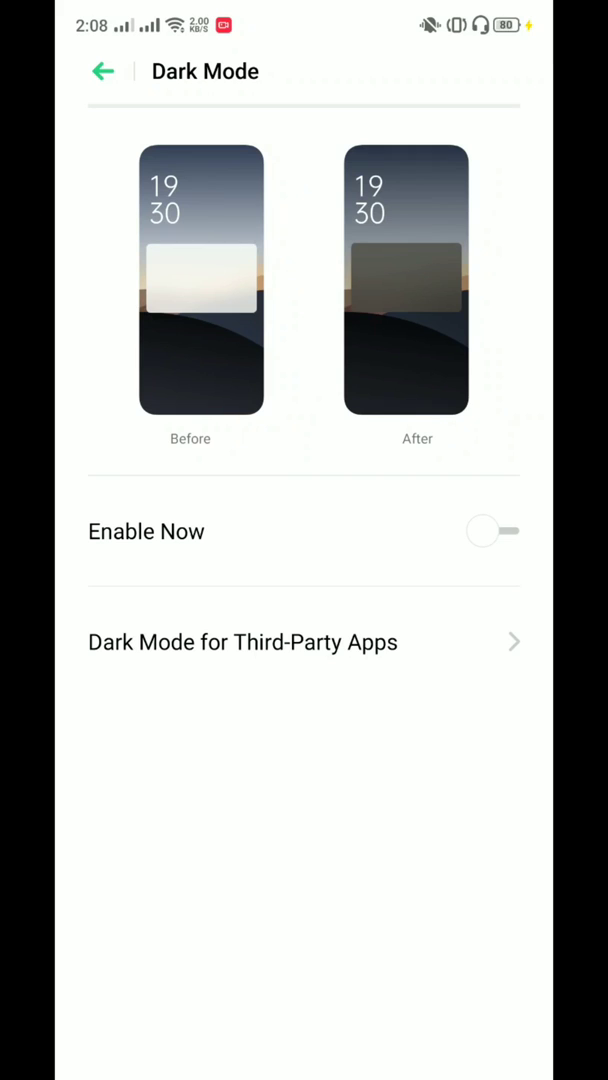
{"action": "left_click", "coordinate": [492, 531]}
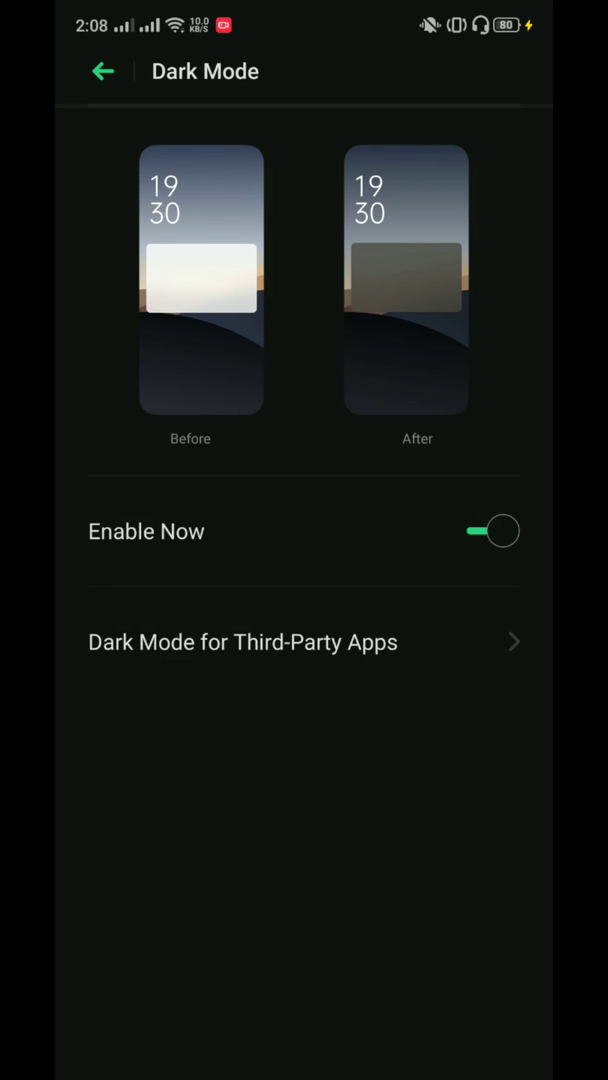
{"action": "left_click", "coordinate": [103, 71]}
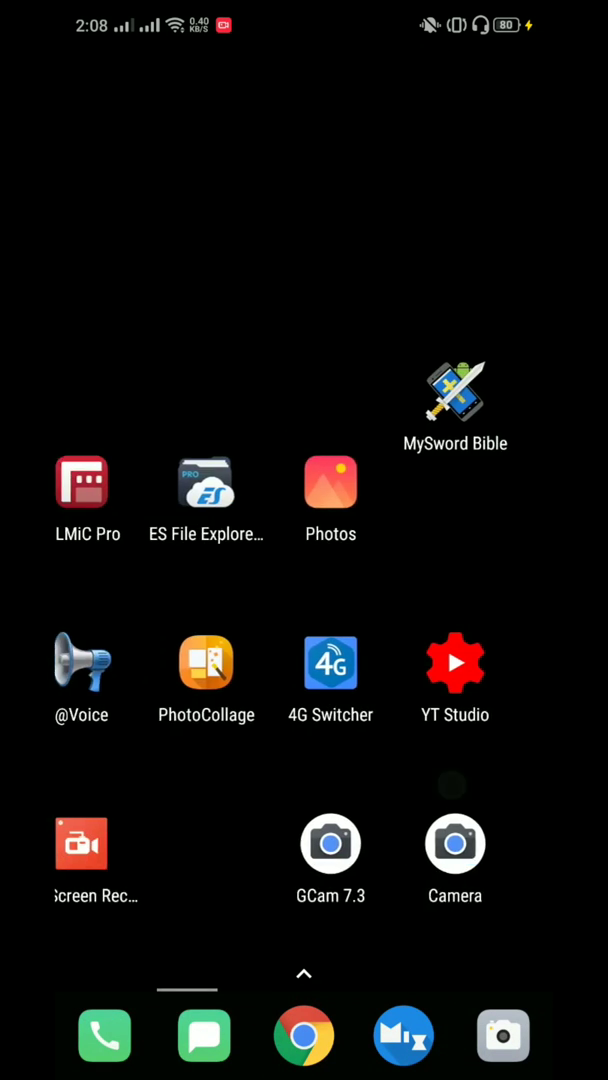
Step: Swipe over to confirm the Google Discover feed is dark, then return home
{"action": "scroll", "scroll_direction": "left", "scroll_amount": 3}
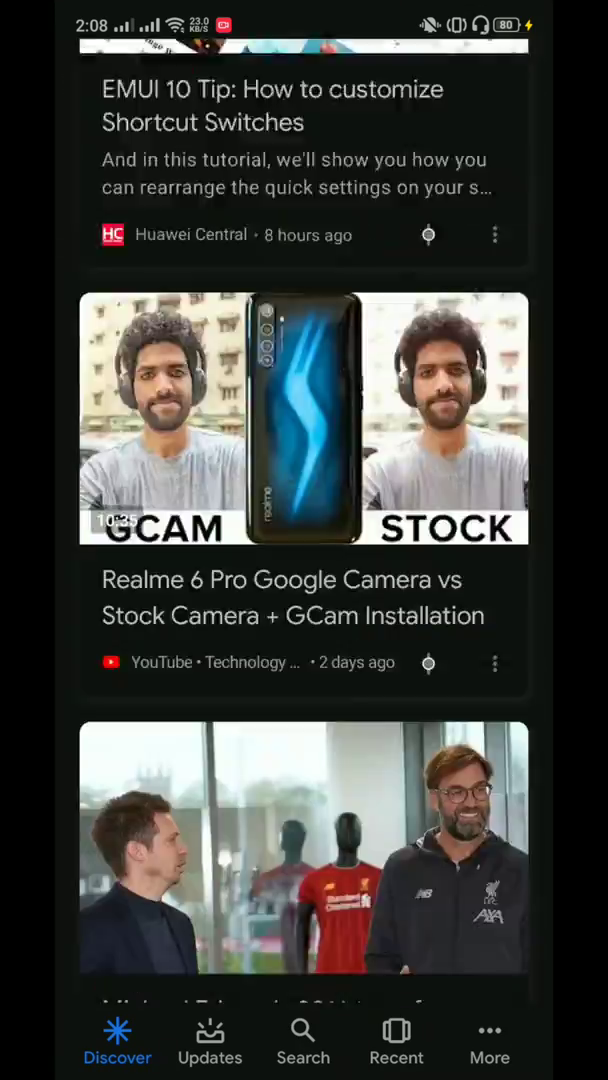
{"action": "key", "text": "HOME"}
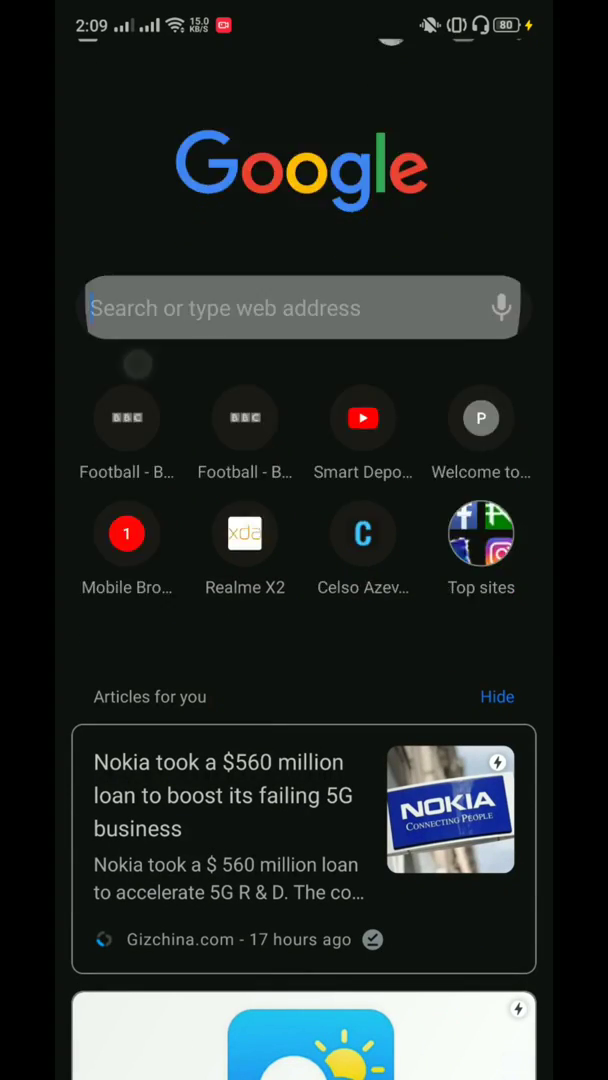
Step: Search 'sma' in Chrome, open Smart Depot NG's channel, and scroll its dark page
{"action": "left_click", "coordinate": [300, 308]}
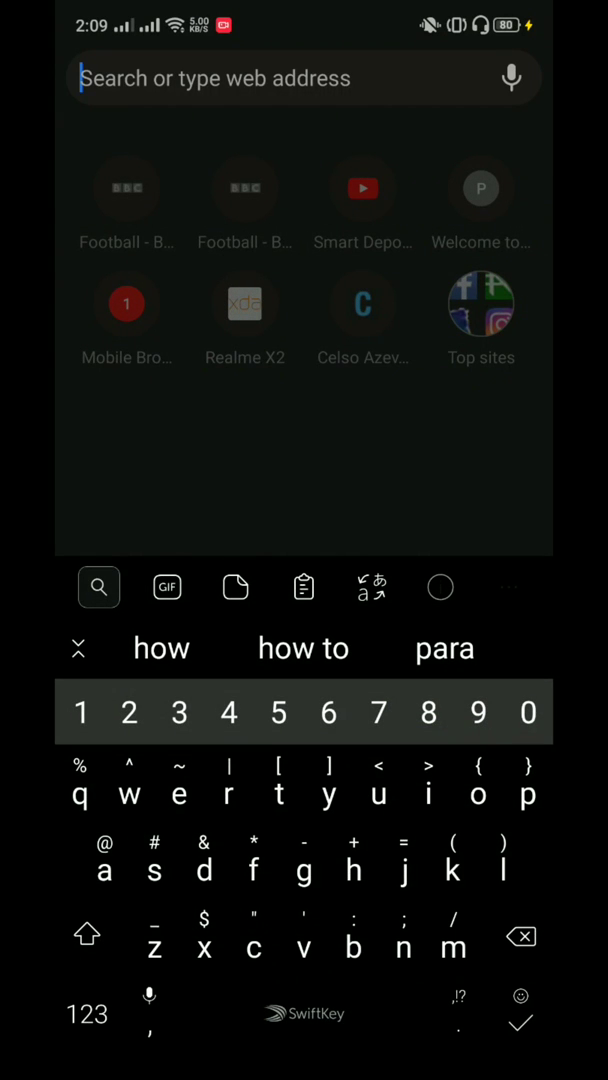
{"action": "type", "text": "sma"}
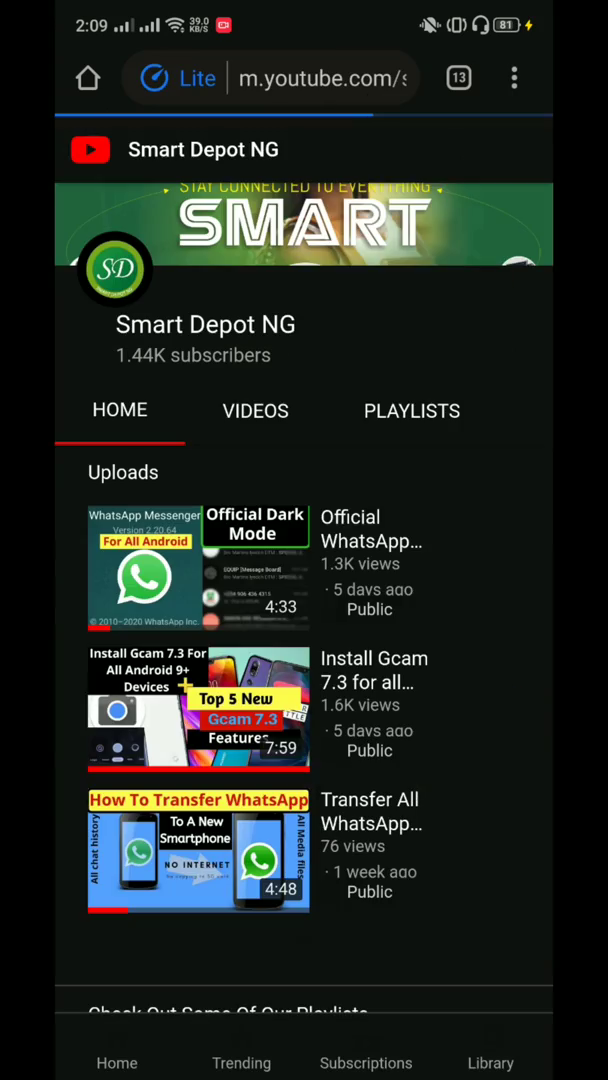
{"action": "scroll", "scroll_direction": "down", "scroll_amount": 3}
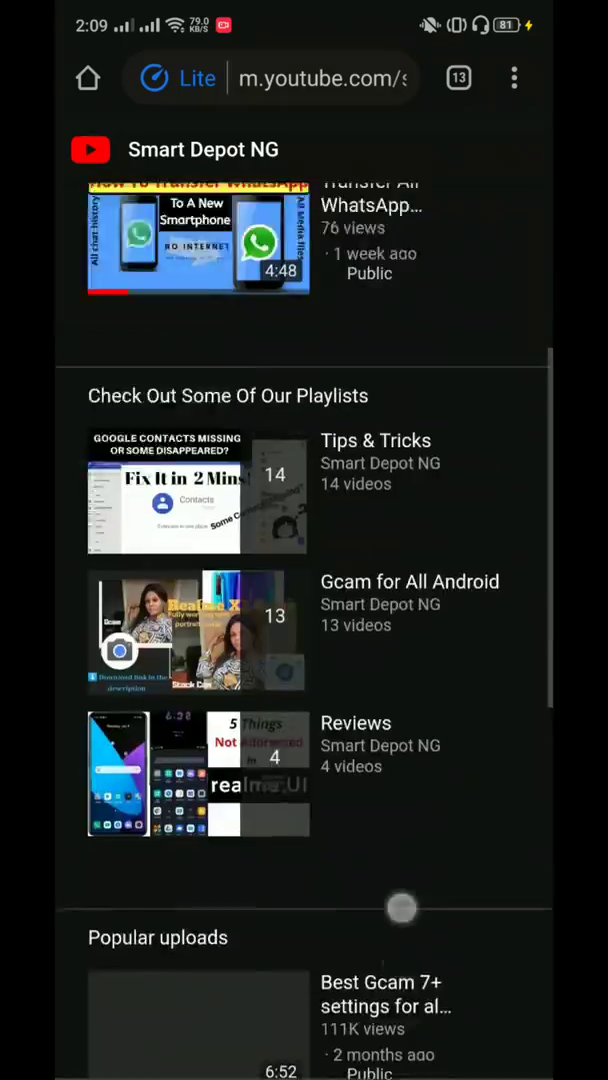
{"action": "scroll", "scroll_direction": "down", "scroll_amount": 3}
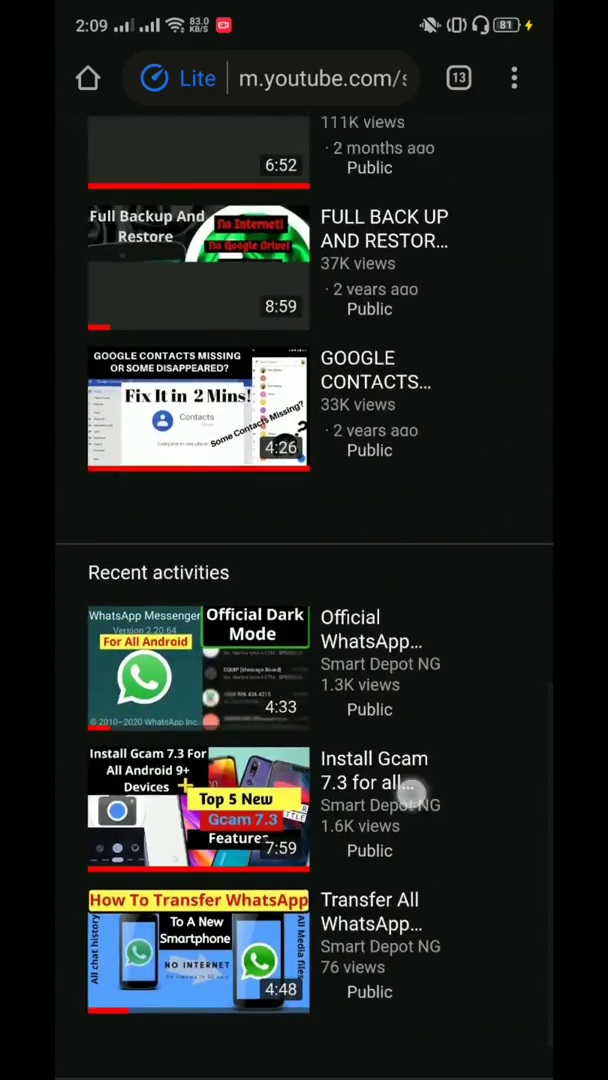